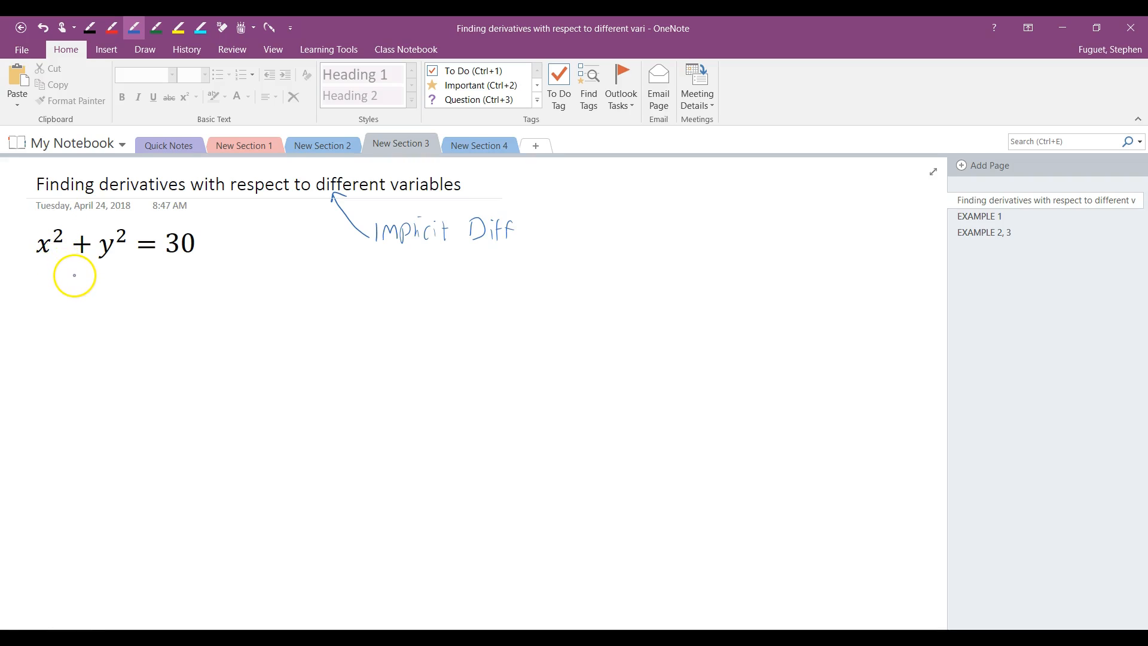
mouse_move(74, 287)
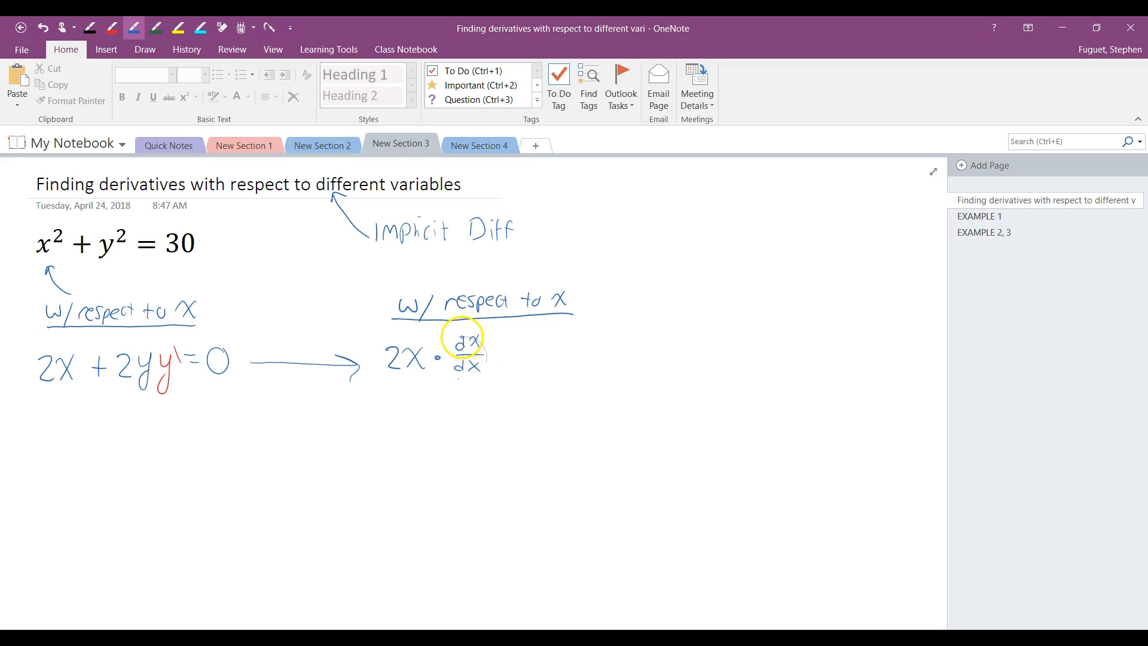
Handwrite 2x + 2yy' = 0 and its expanded form 2x·dx/dx + 2y·dy/dx = 0.
click(42, 27)
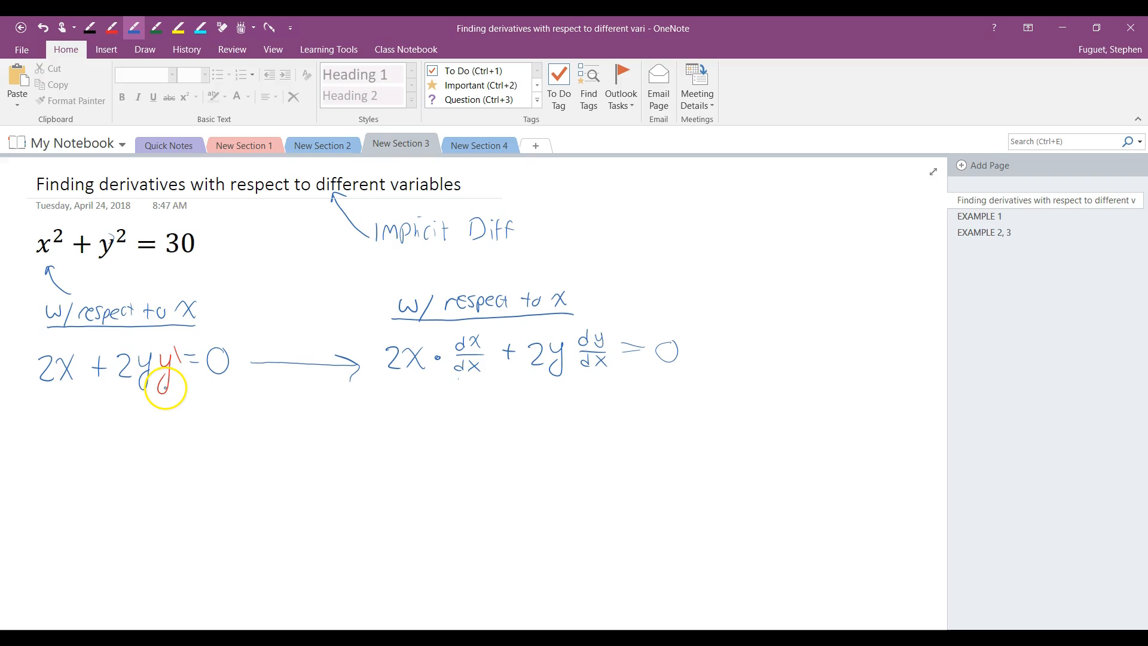
mouse_move(584, 369)
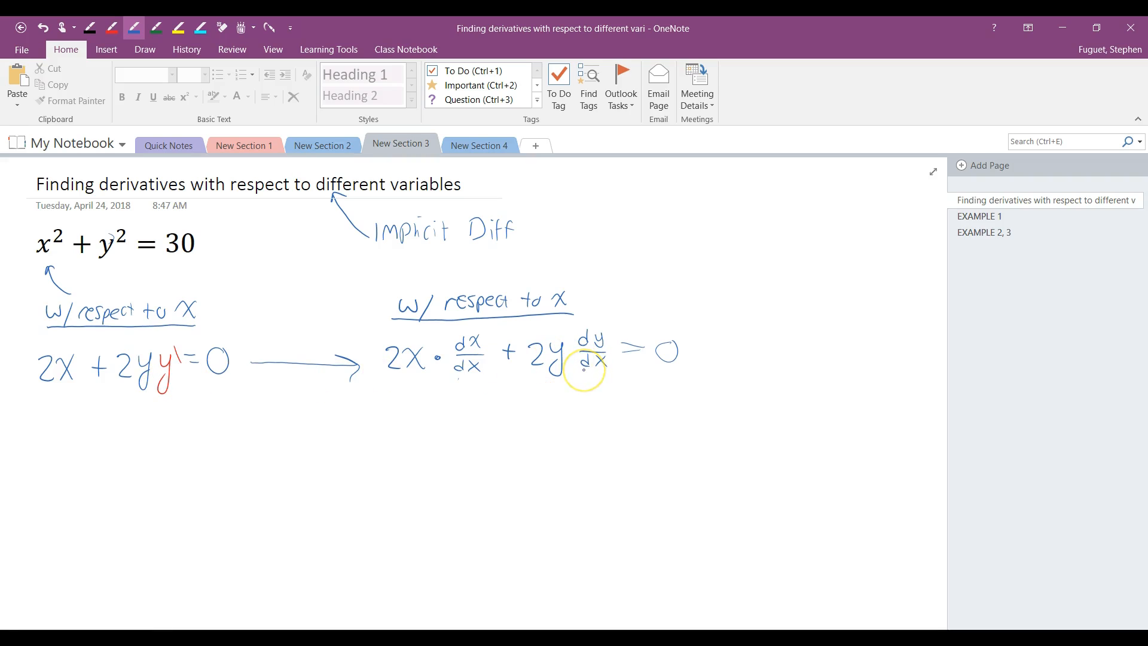
Box the dx/dx equation, add a 'Derivative w/ respect to t' heading, and box 2x·dx/dt + 2y·dy/dt = 0.
click(584, 369)
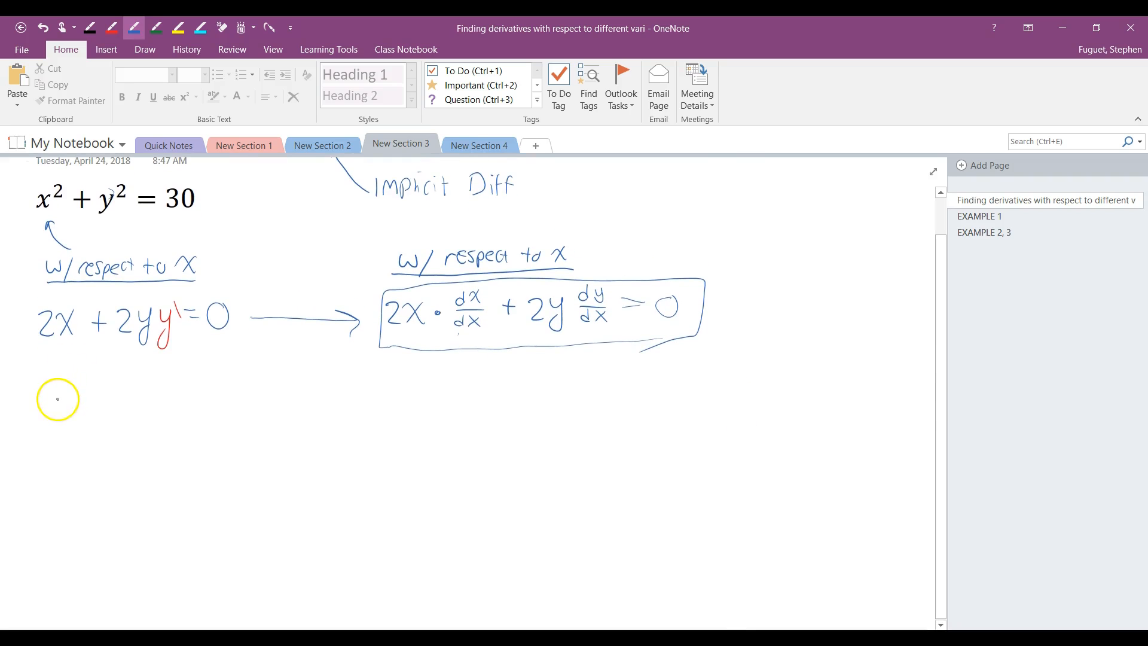
mouse_move(22, 374)
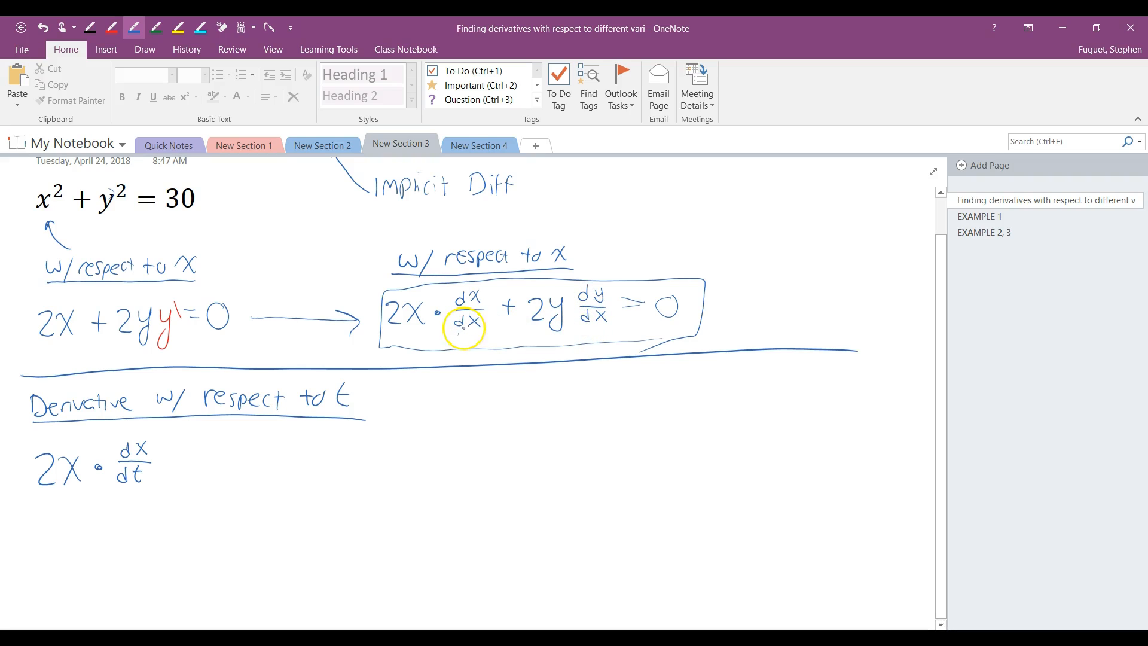
mouse_move(102, 388)
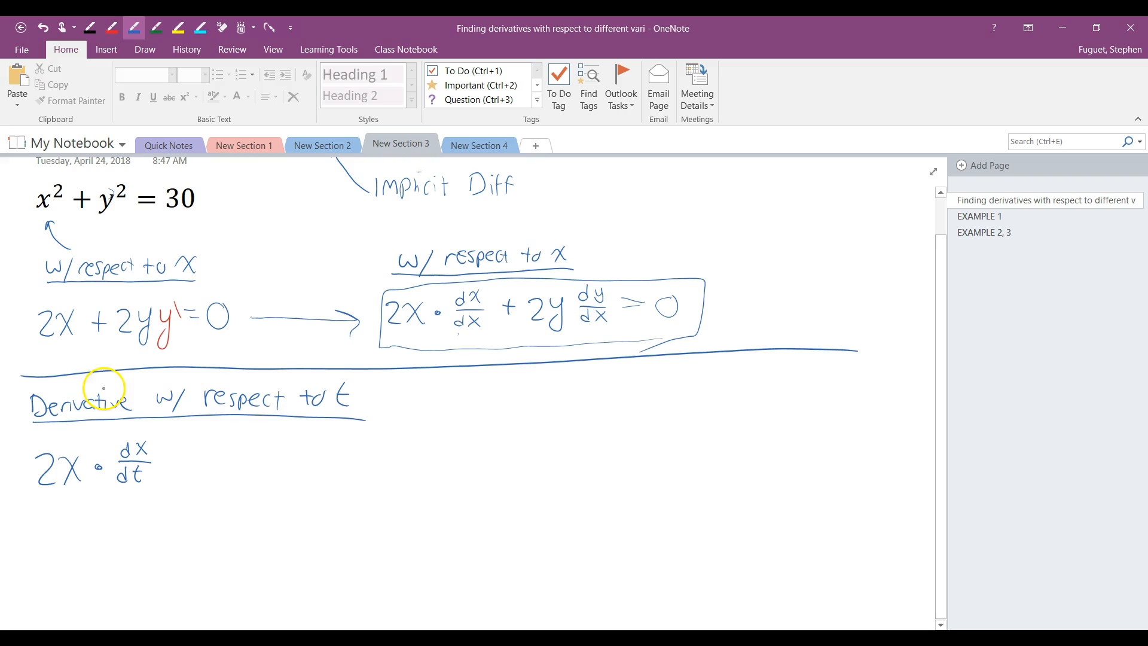
mouse_move(125, 494)
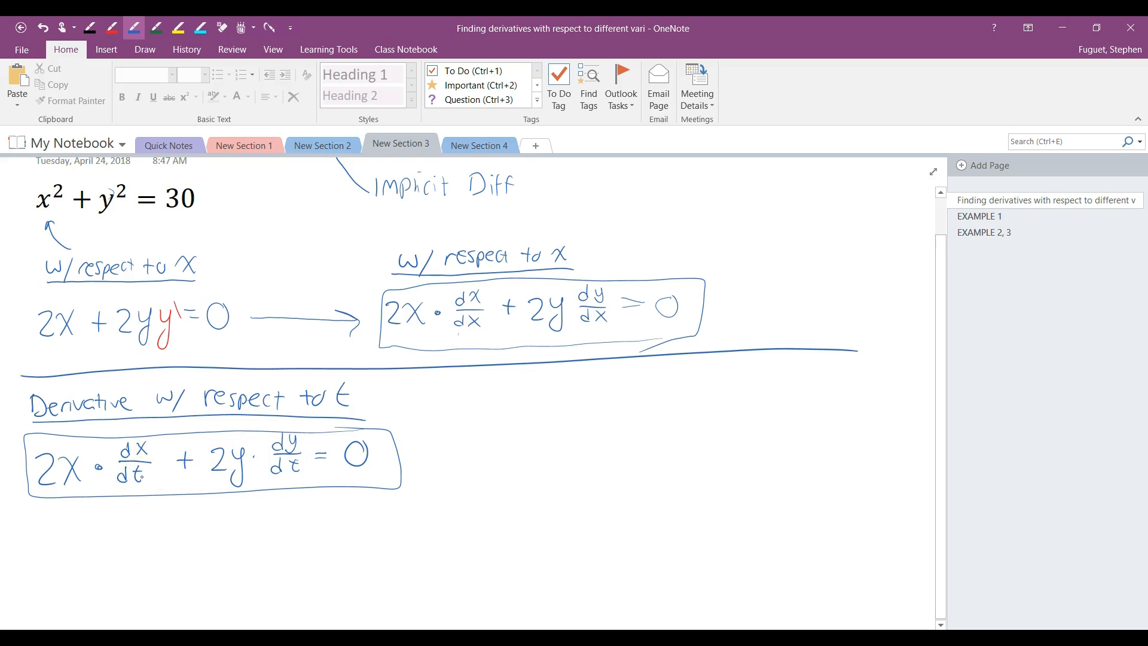
click(125, 465)
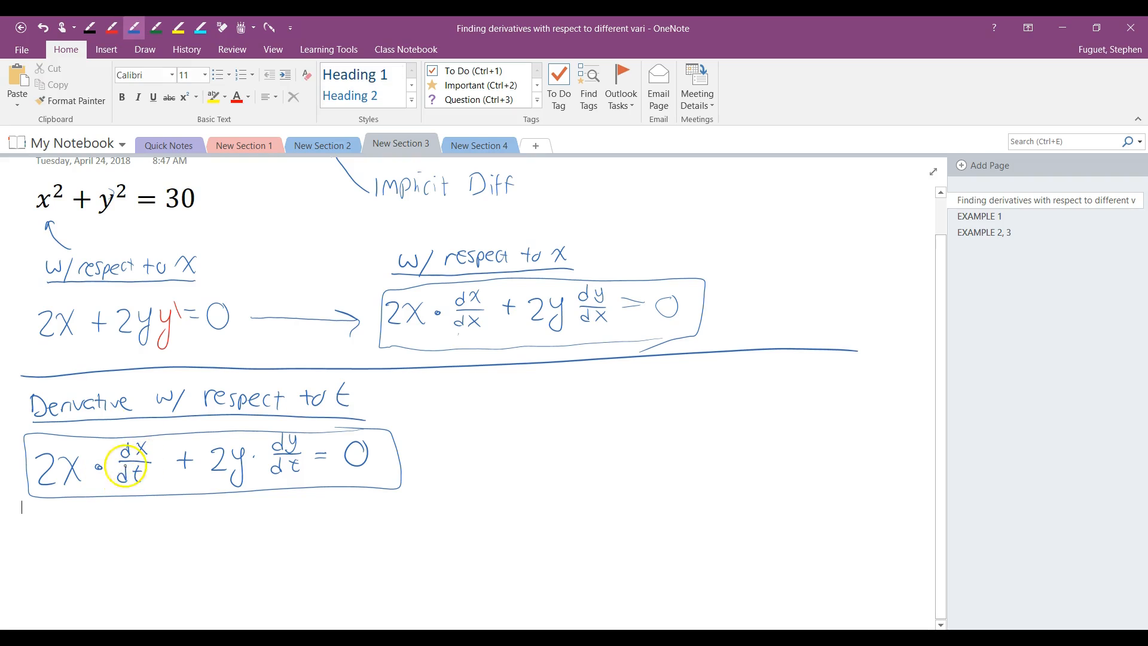
click(981, 216)
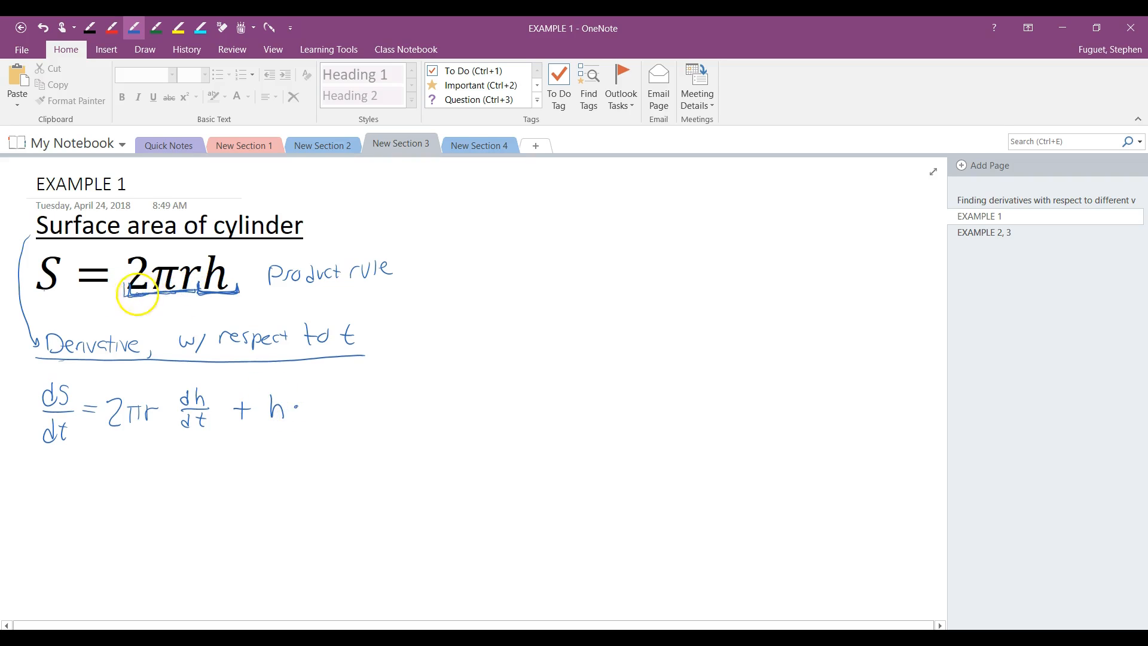
mouse_move(315, 398)
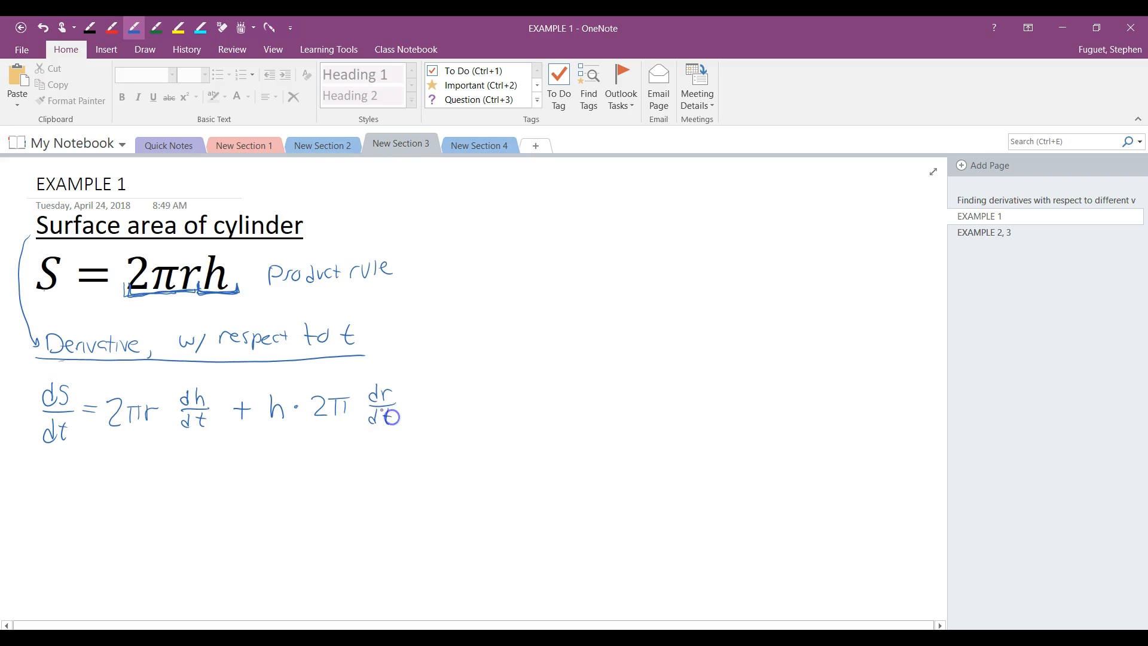
mouse_move(90, 365)
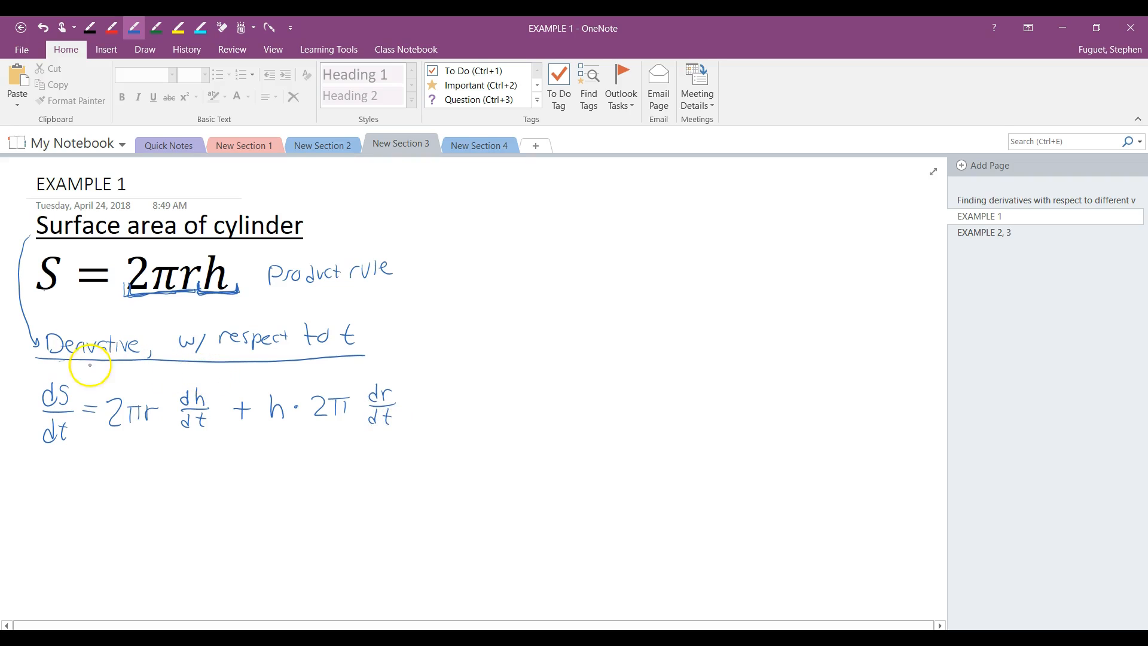
mouse_move(65, 469)
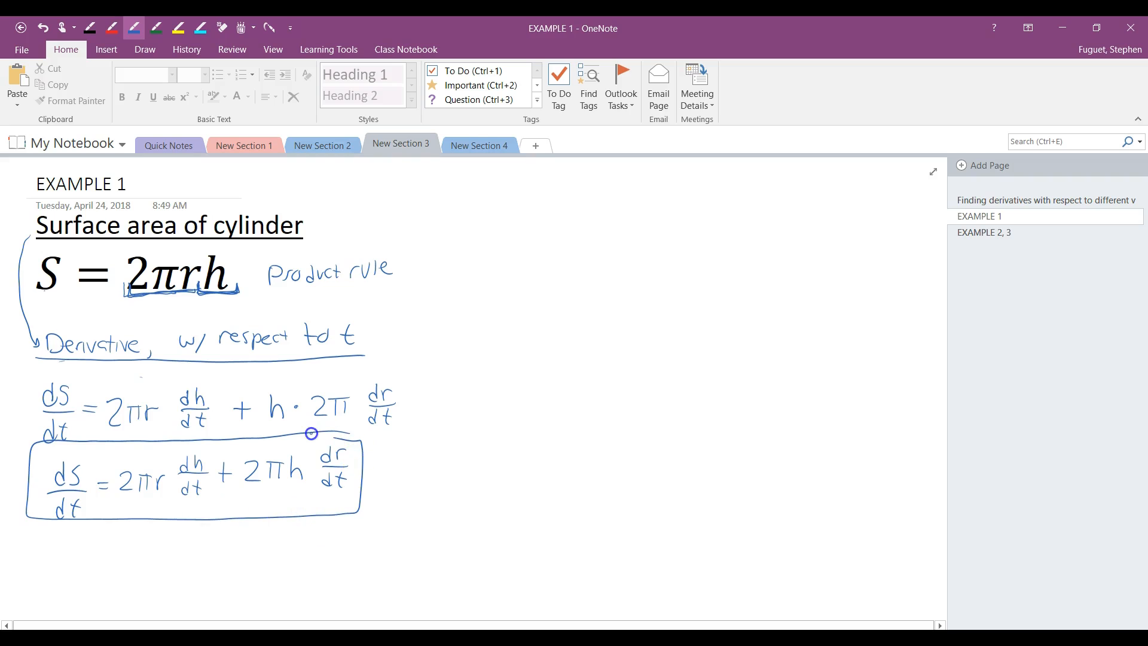
Complete dS/dt = 2πr·dh/dt + 2πh·dr/dt and draw a box around it.
click(515, 330)
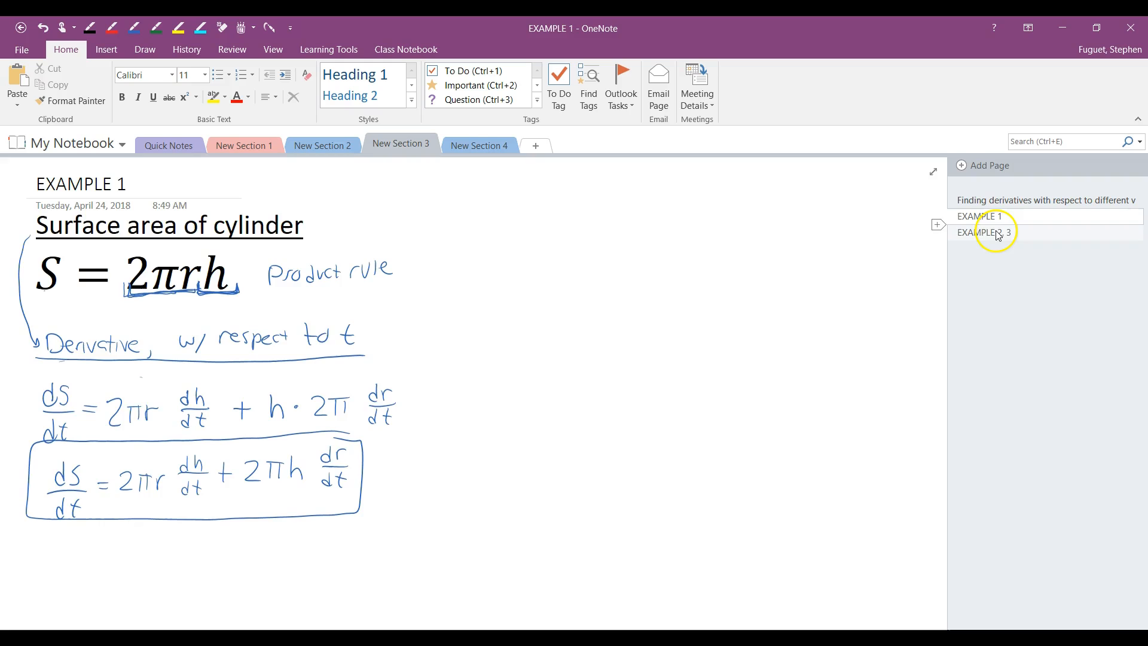
Switch to the EXAMPLE 2, 3 page with A = πr² and V = πr²h.
click(985, 232)
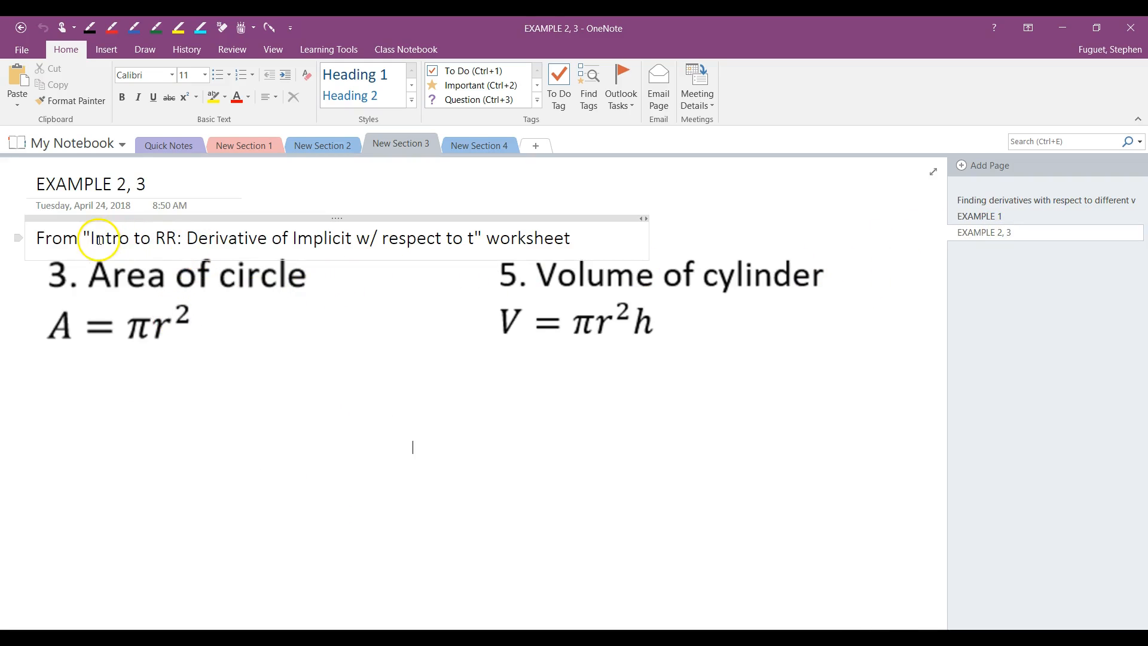
mouse_move(189, 238)
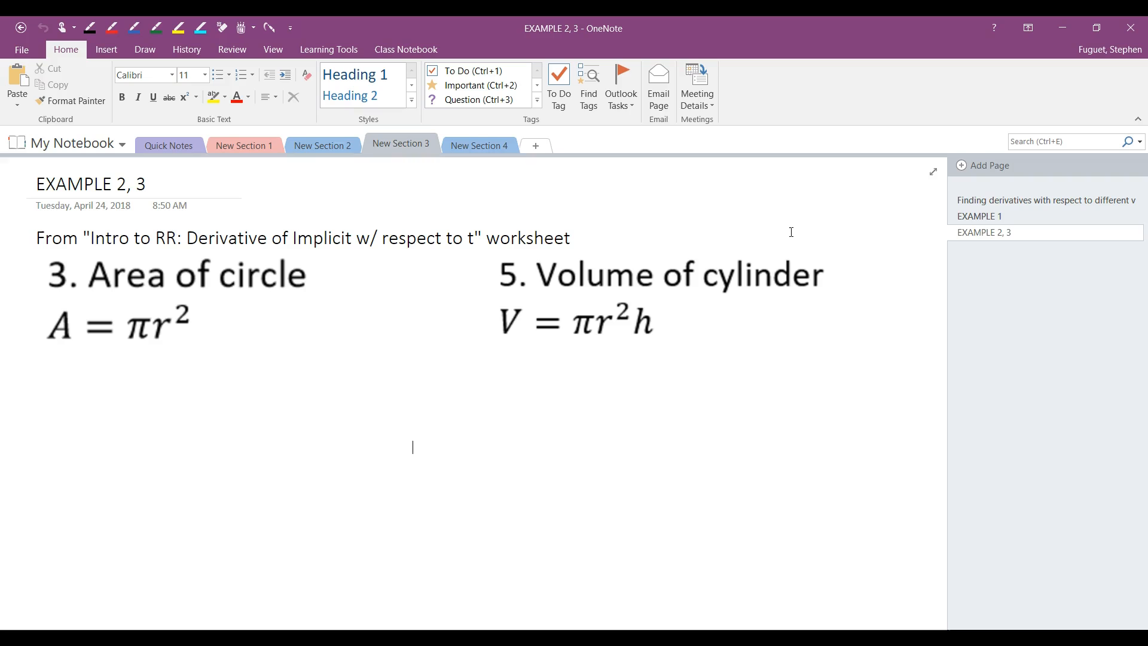
mouse_move(443, 332)
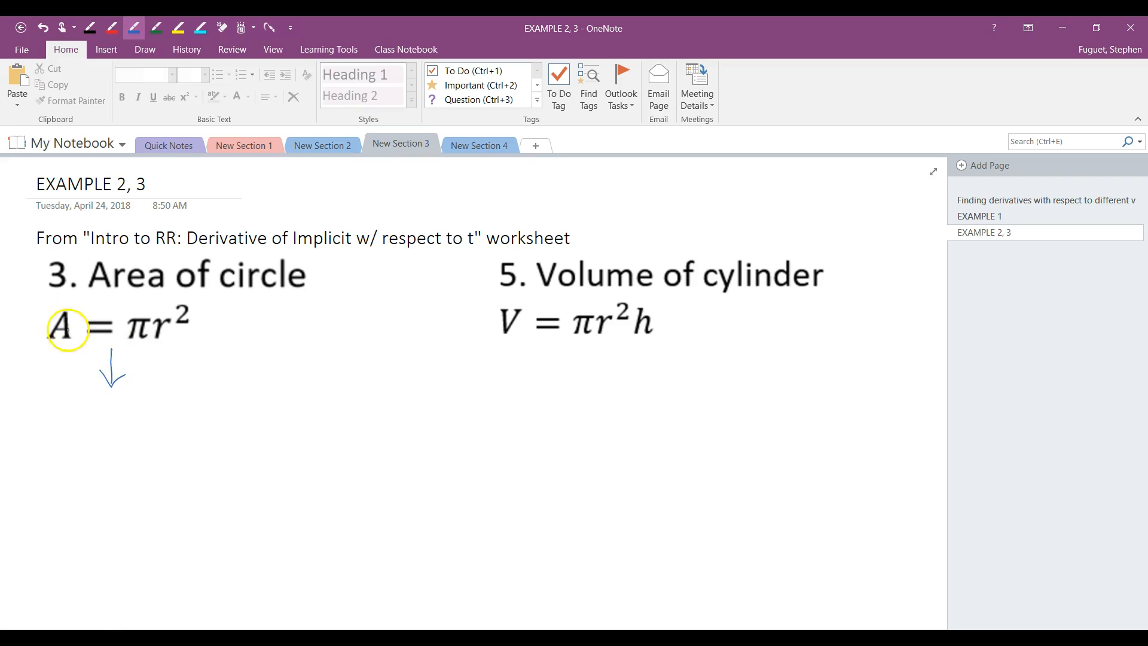
mouse_move(55, 407)
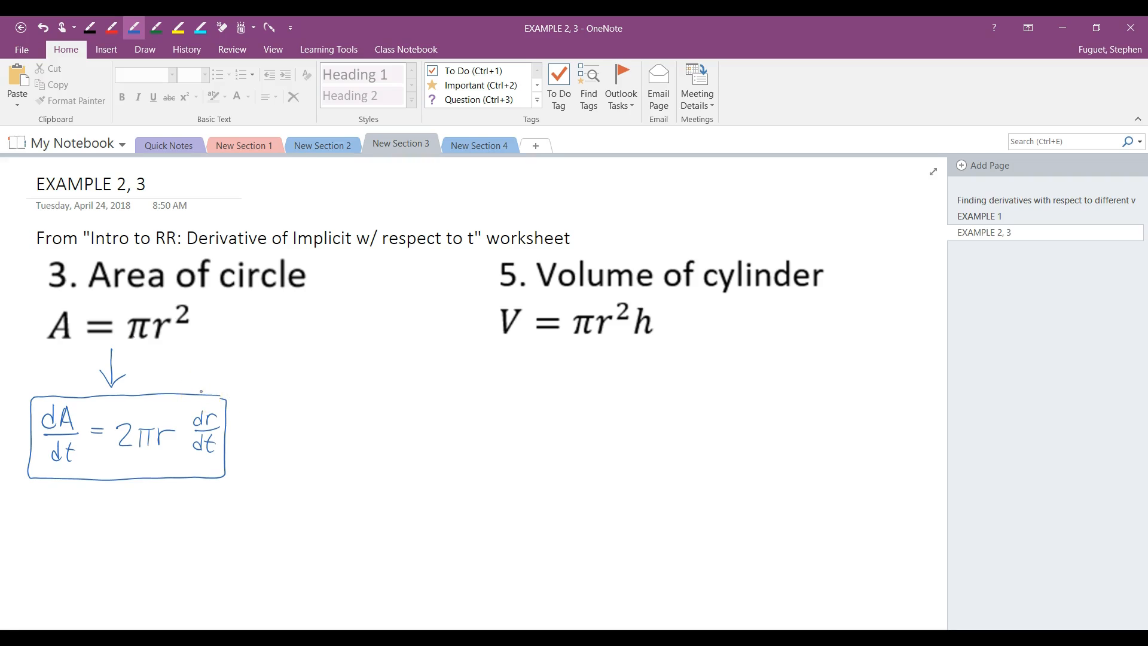
mouse_move(510, 345)
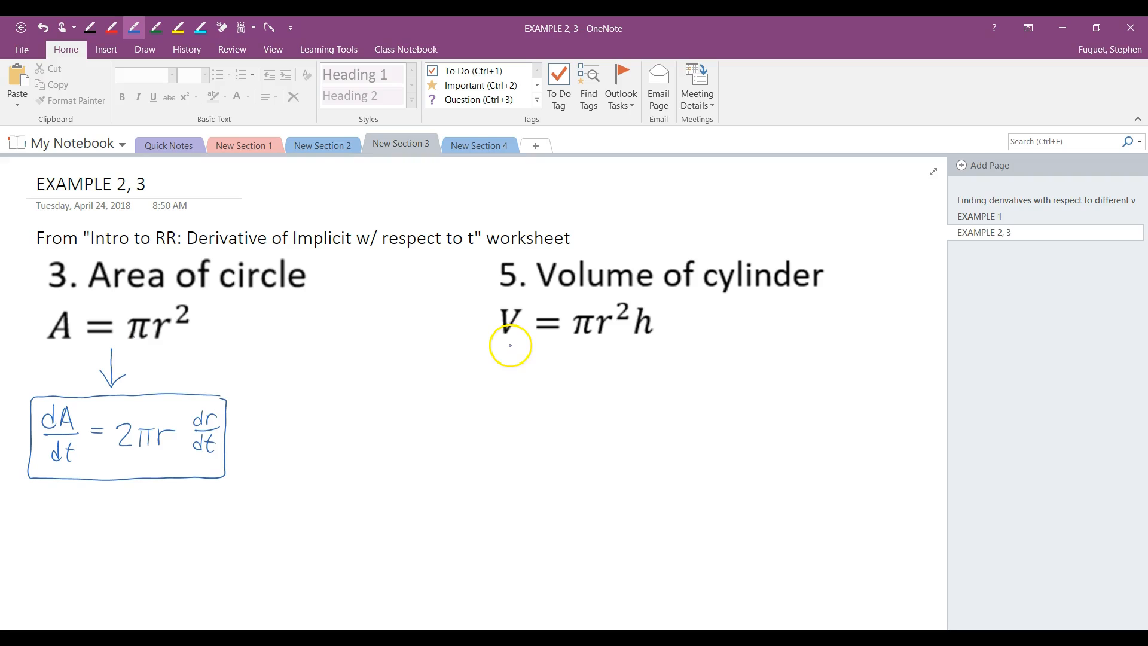
mouse_move(505, 393)
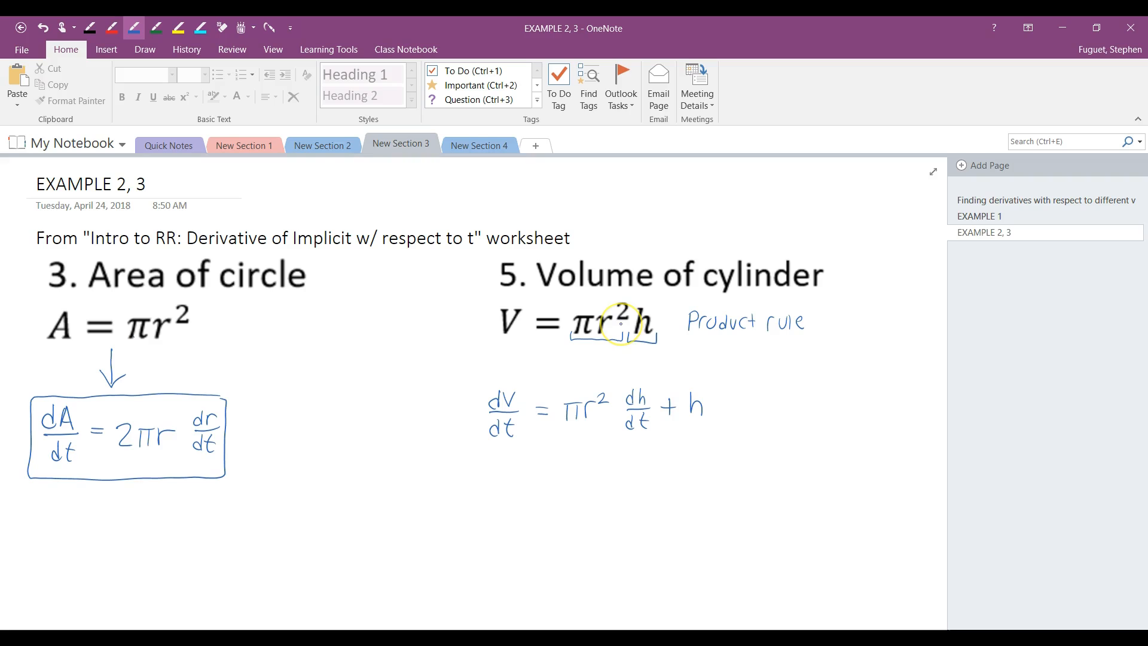
mouse_move(727, 395)
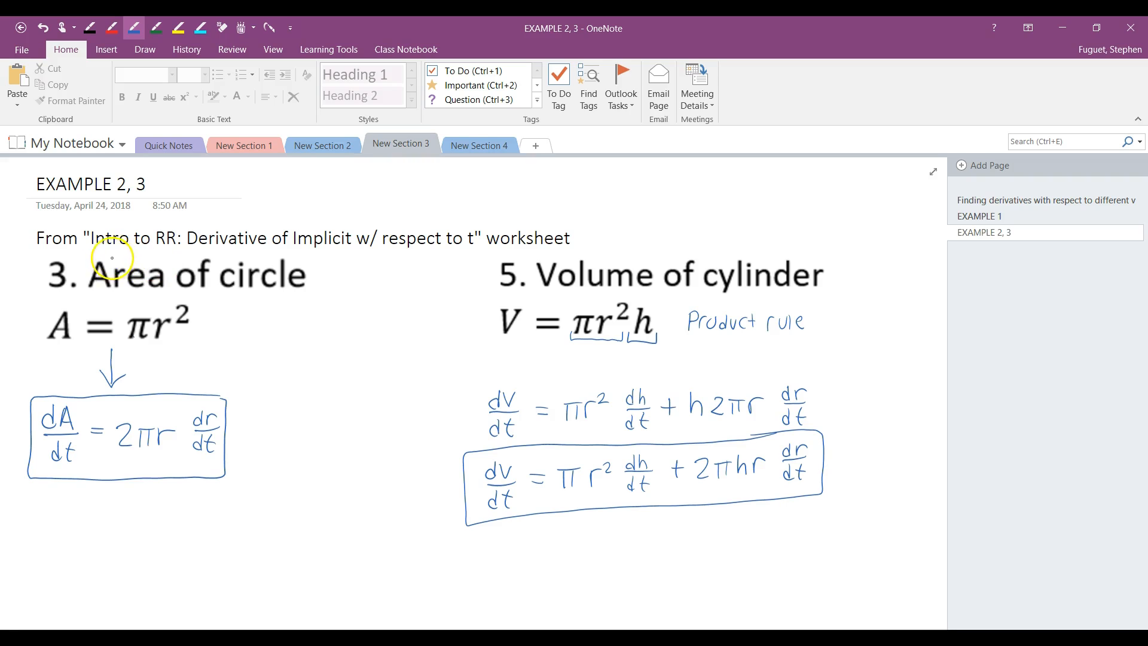
mouse_move(210, 257)
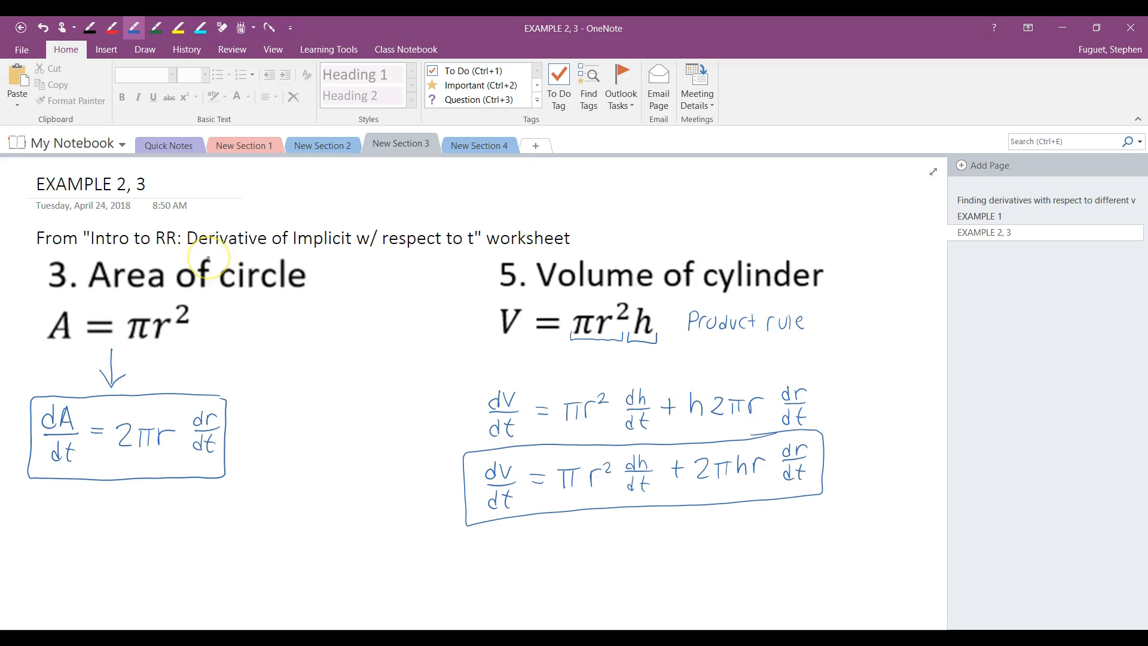